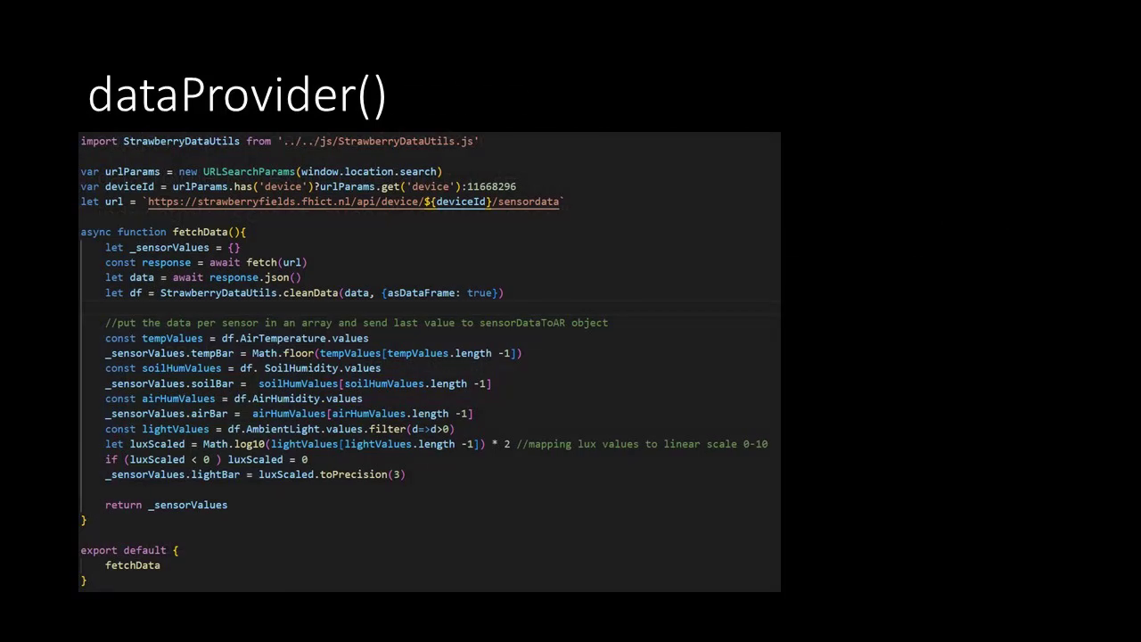
- Advance the slideshow from the dataProvider() slide to the fetchData() lux-scaling slide
{"action": "key", "text": "Right"}
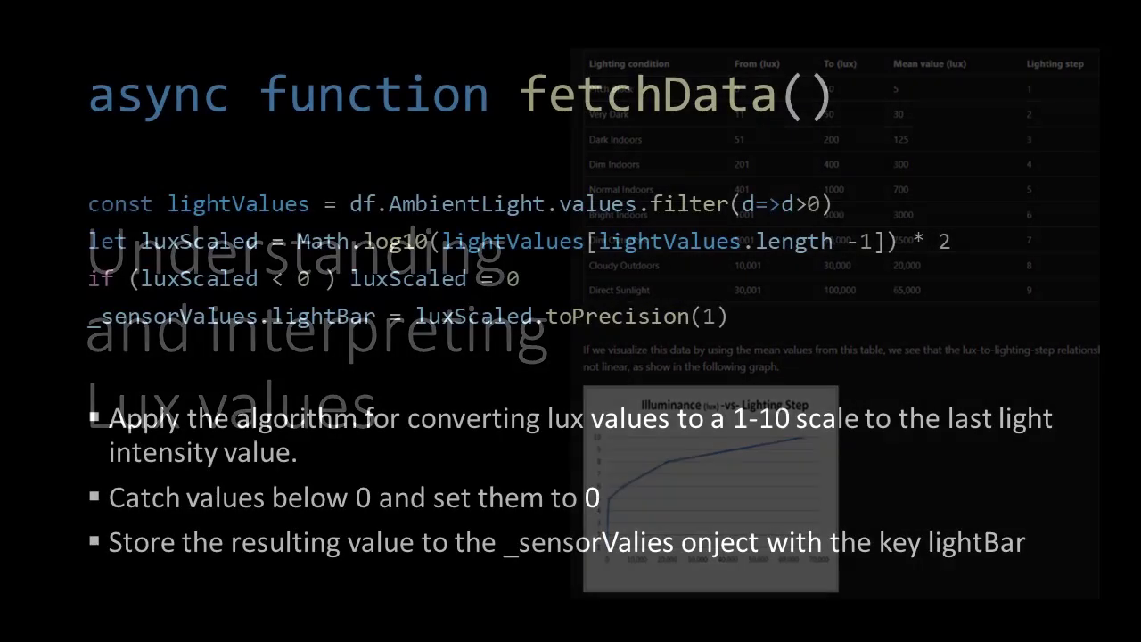
- Advance to the Understanding and interpreting Lux values slide
{"action": "key", "text": "Right"}
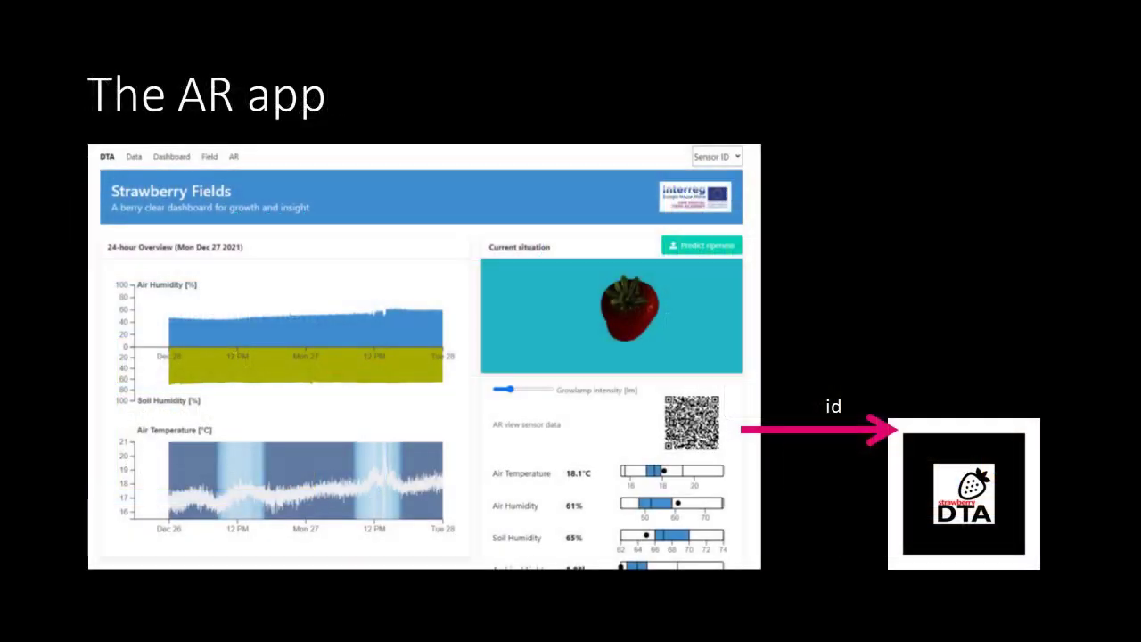